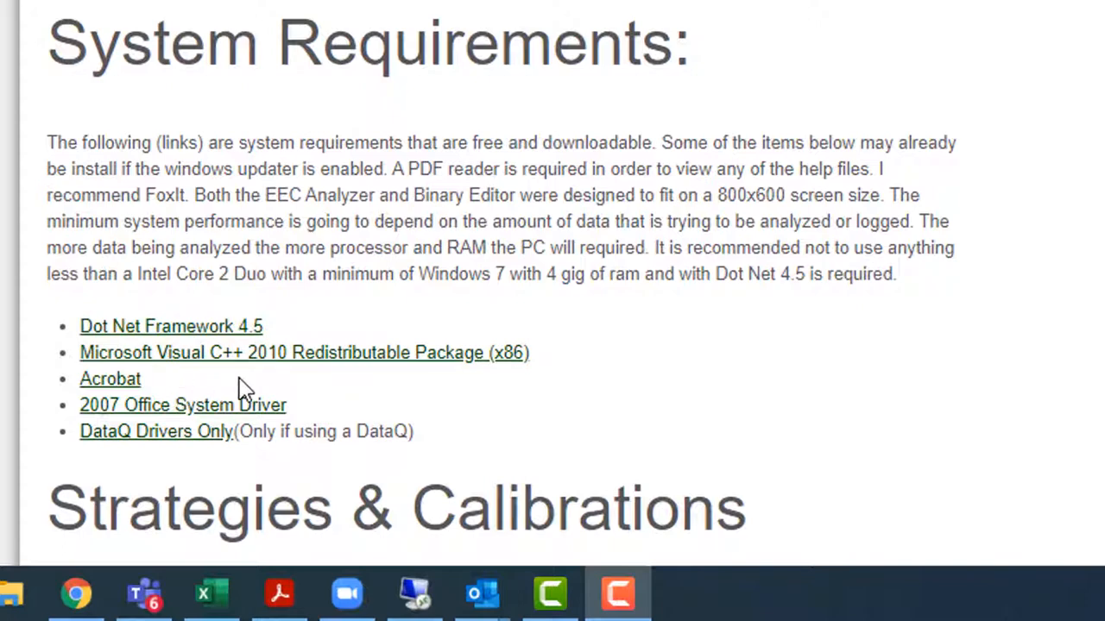
mouse_move(328, 238)
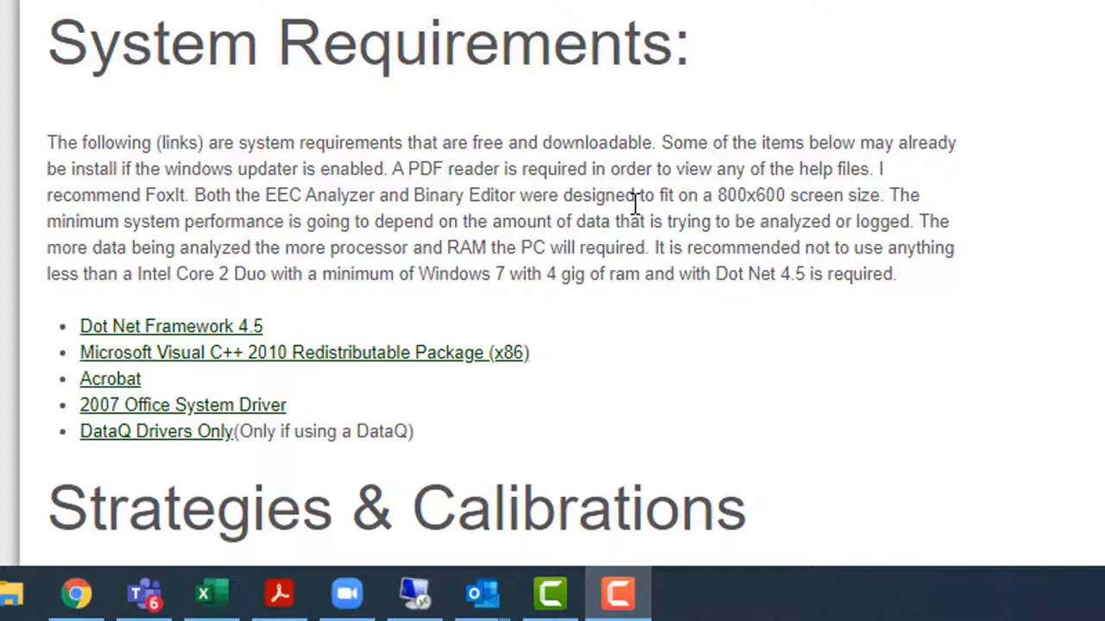
mouse_move(497, 324)
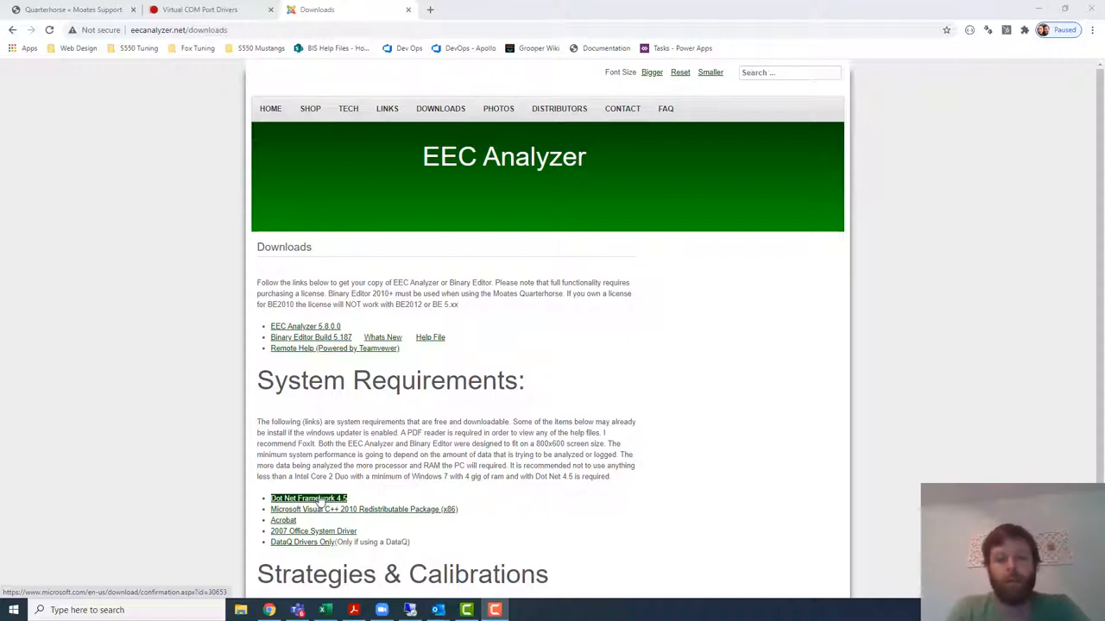
- Start downloading dotNetFx45_Full_setup.exe from the linked Microsoft .NET Framework 4.5 page
left_click(307, 497)
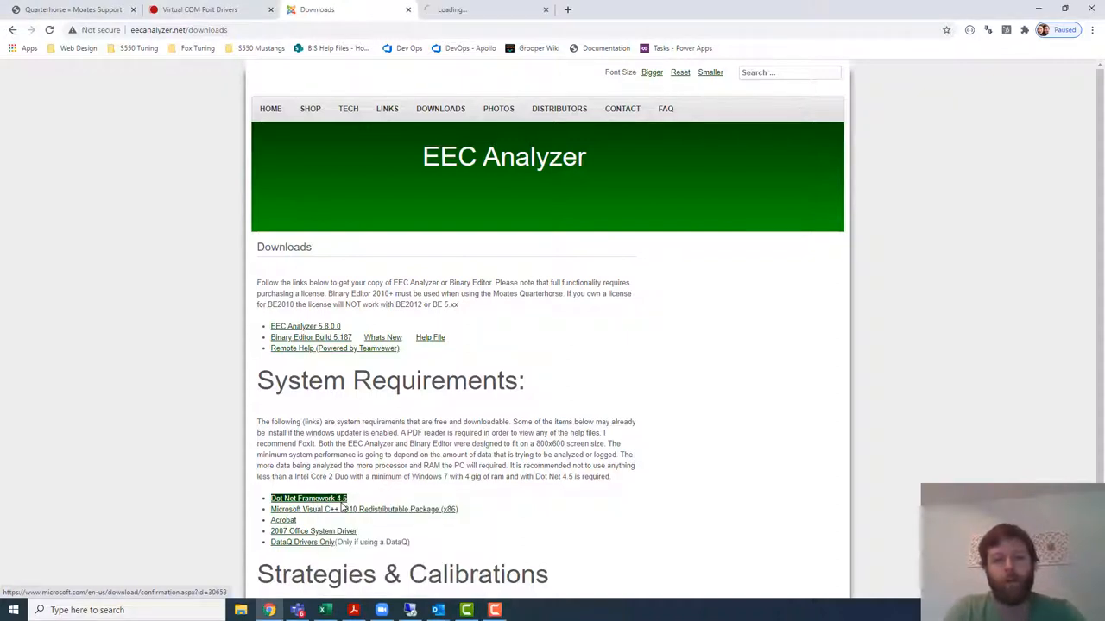
left_click(307, 497)
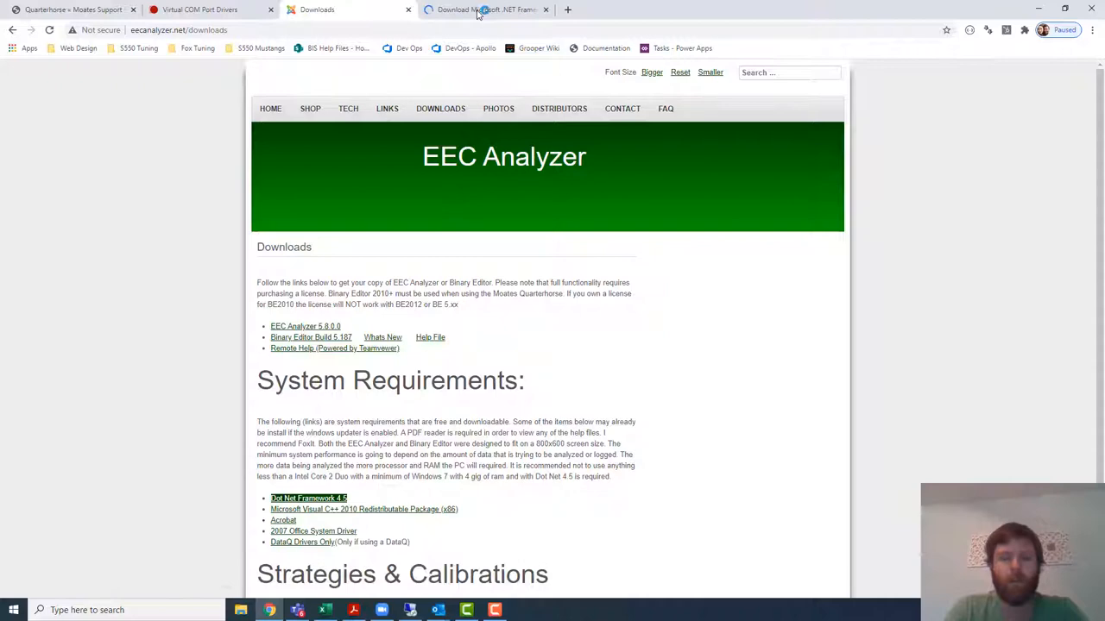
left_click(307, 497)
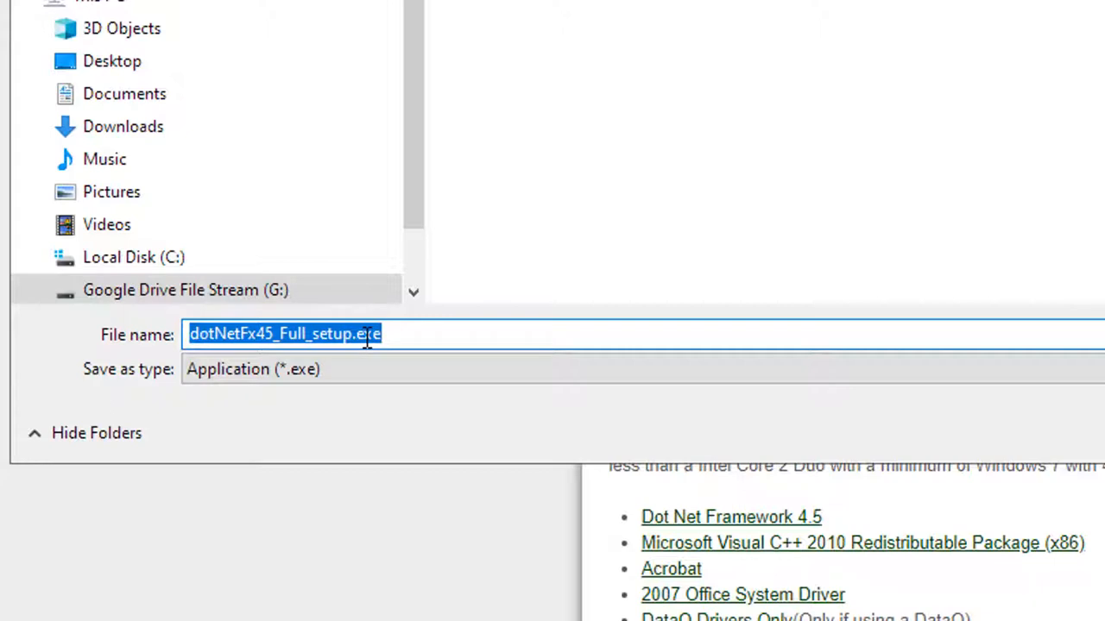
mouse_move(1027, 328)
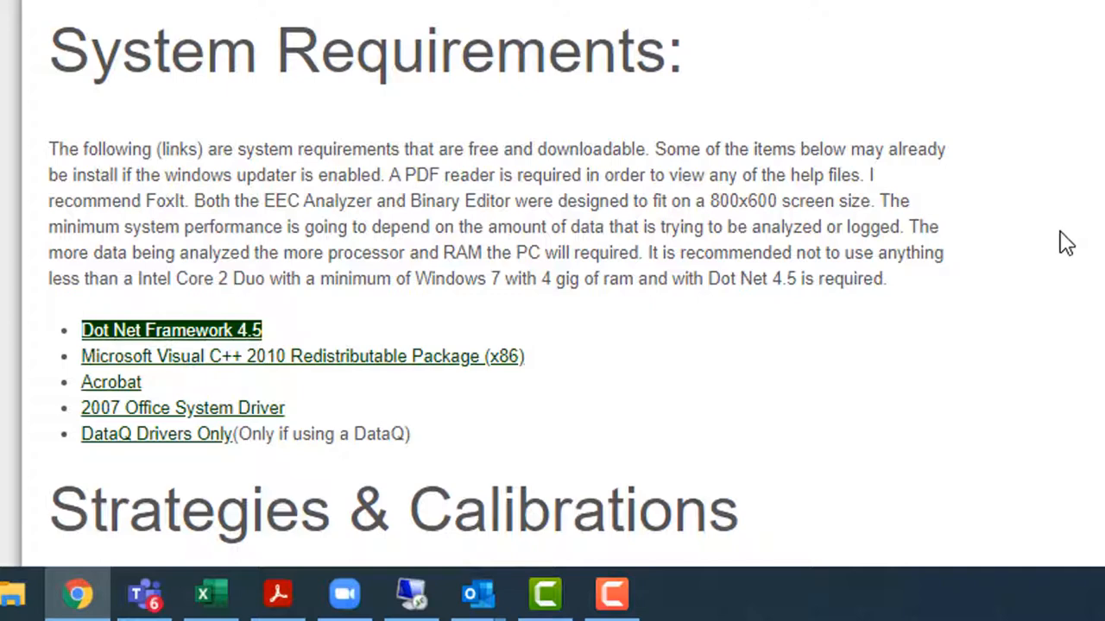
mouse_move(586, 466)
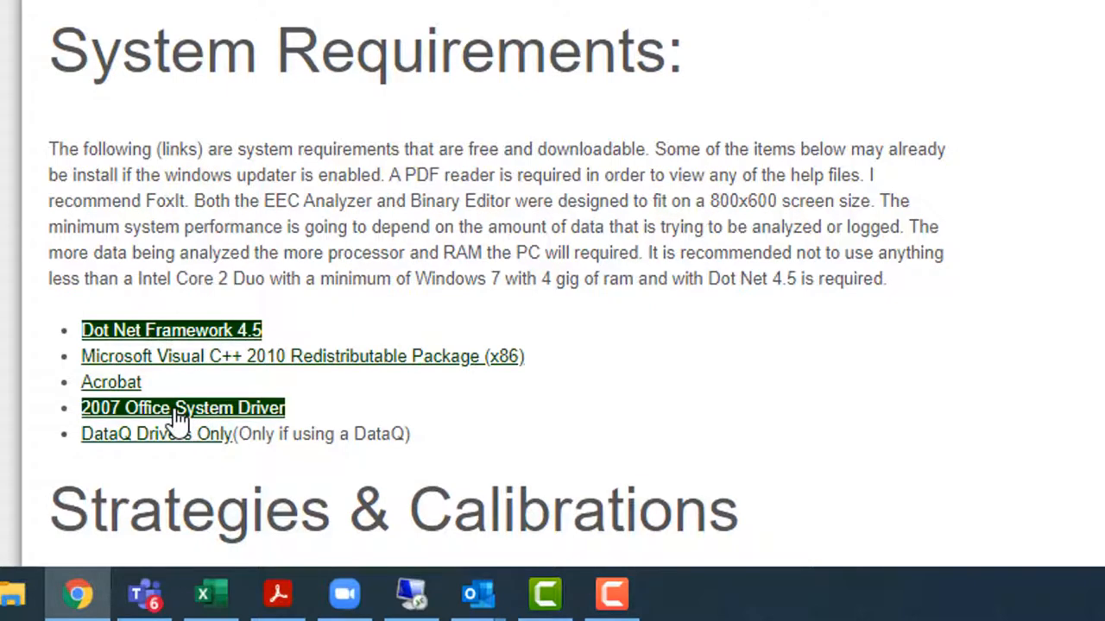
- Start downloading AccessDatabaseEngine.exe via the 2007 Office System Driver link
left_click(183, 407)
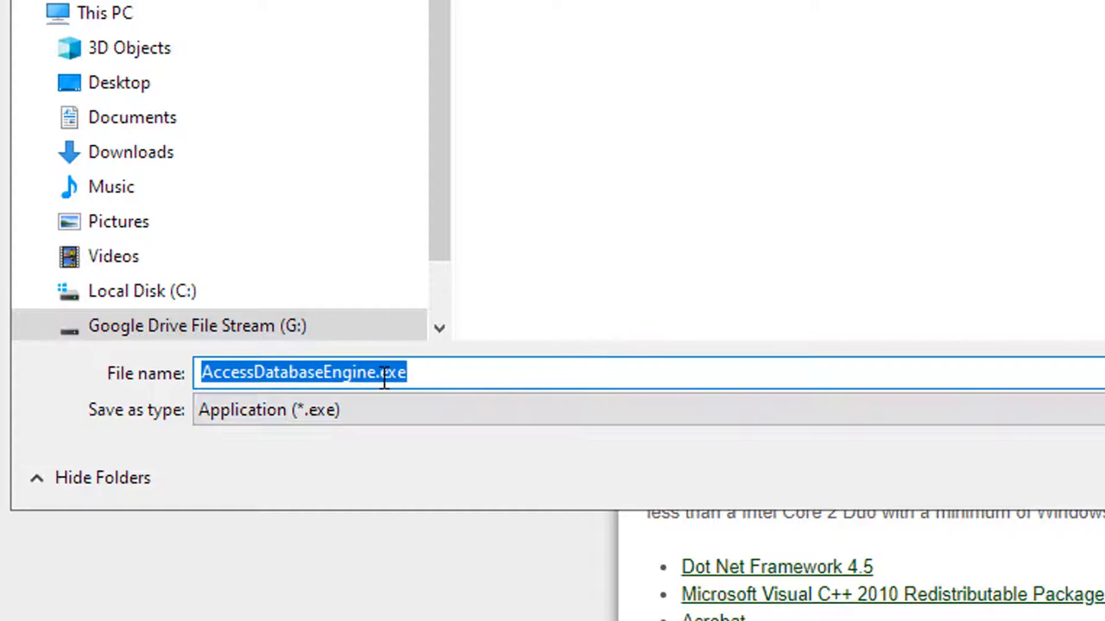
mouse_move(532, 440)
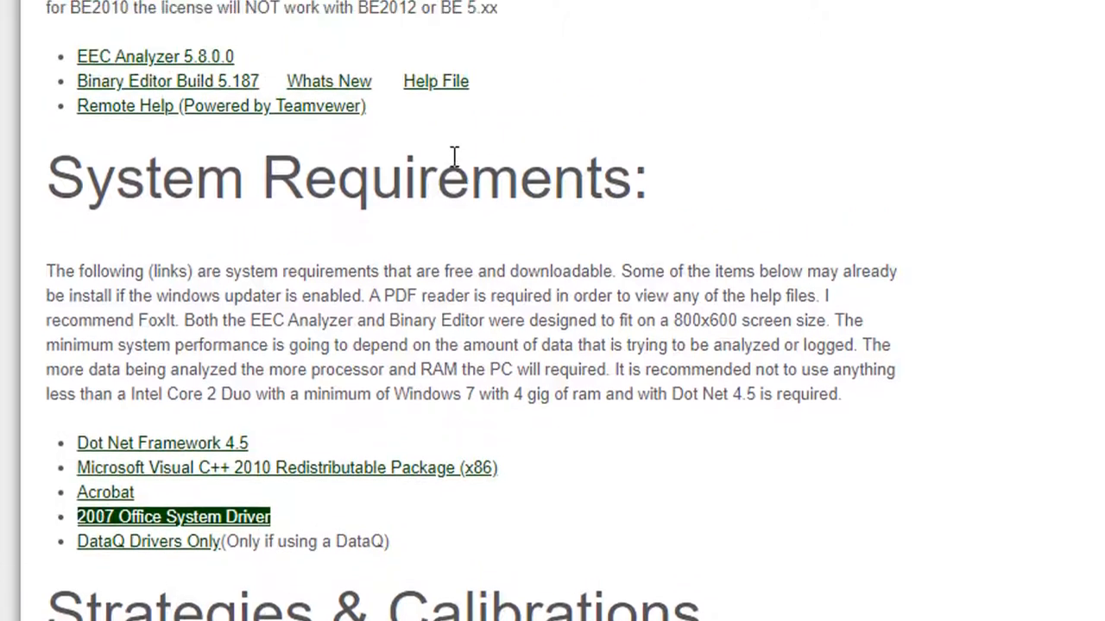
- Start the Binary Editor Build 5.187 download, bringing up the Setup.msi save prompt
scroll("up", 3)
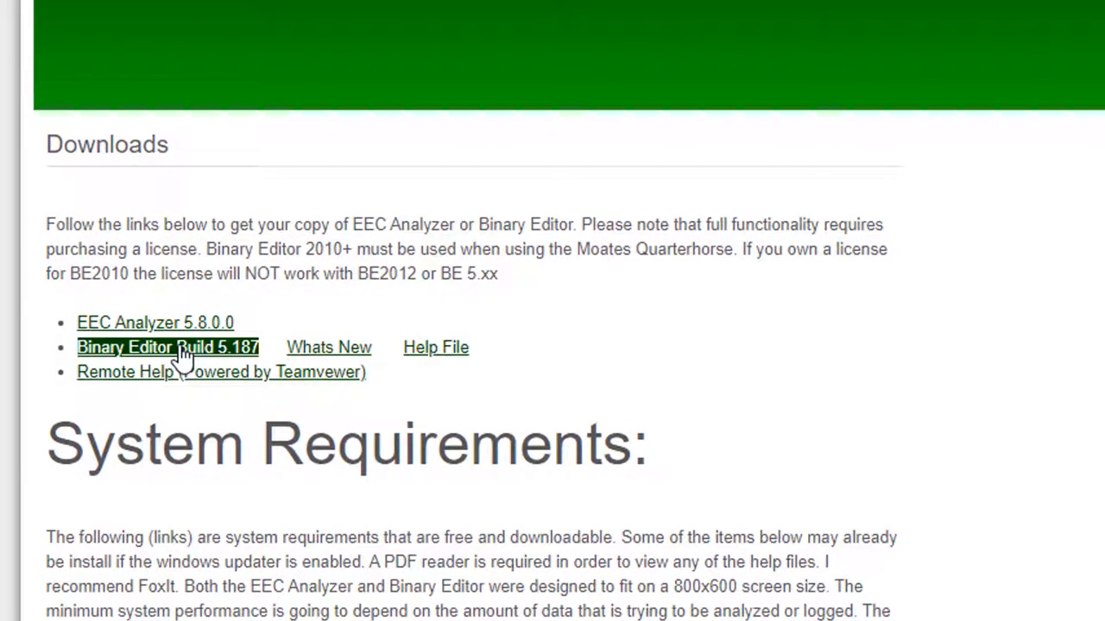
left_click(168, 347)
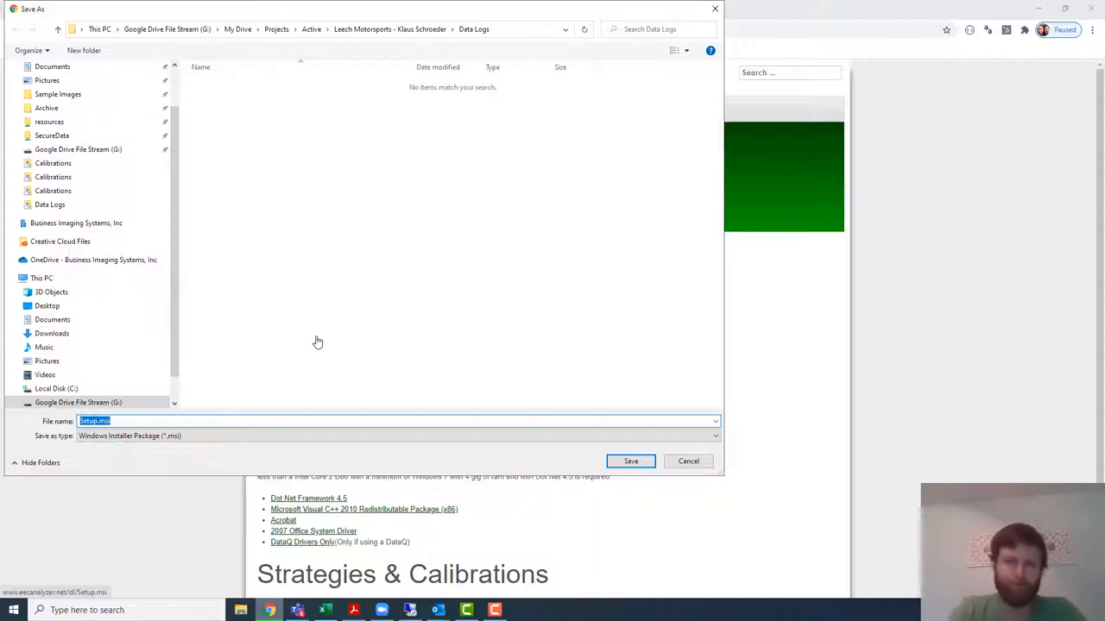
- Save Setup.msi for Binary Editor Build 5.187 and return to the Downloads page
left_click(687, 460)
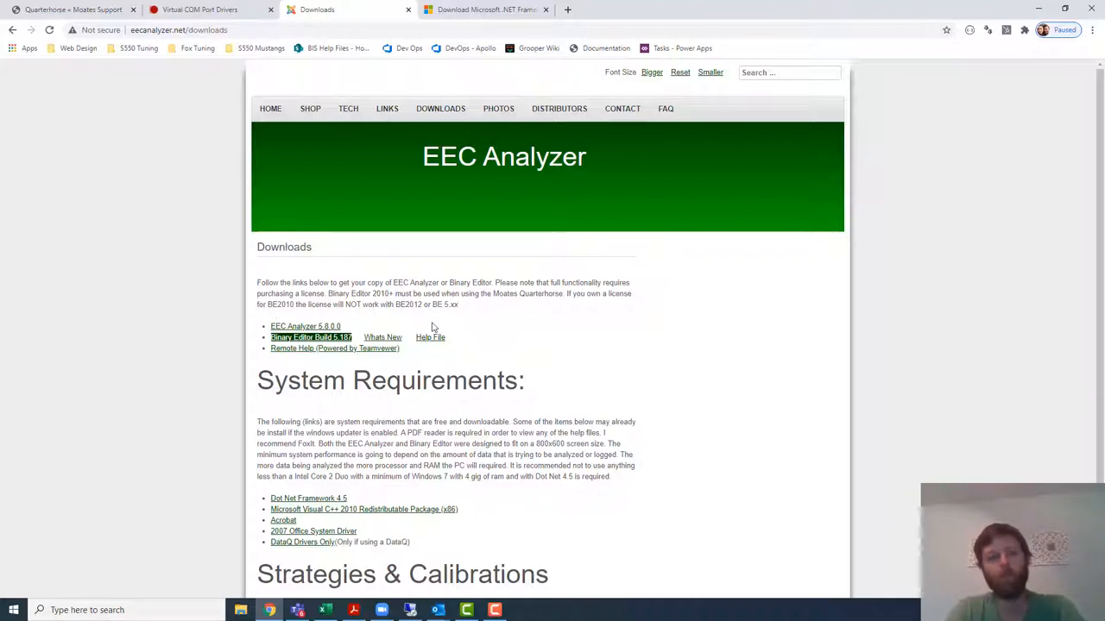
mouse_move(452, 280)
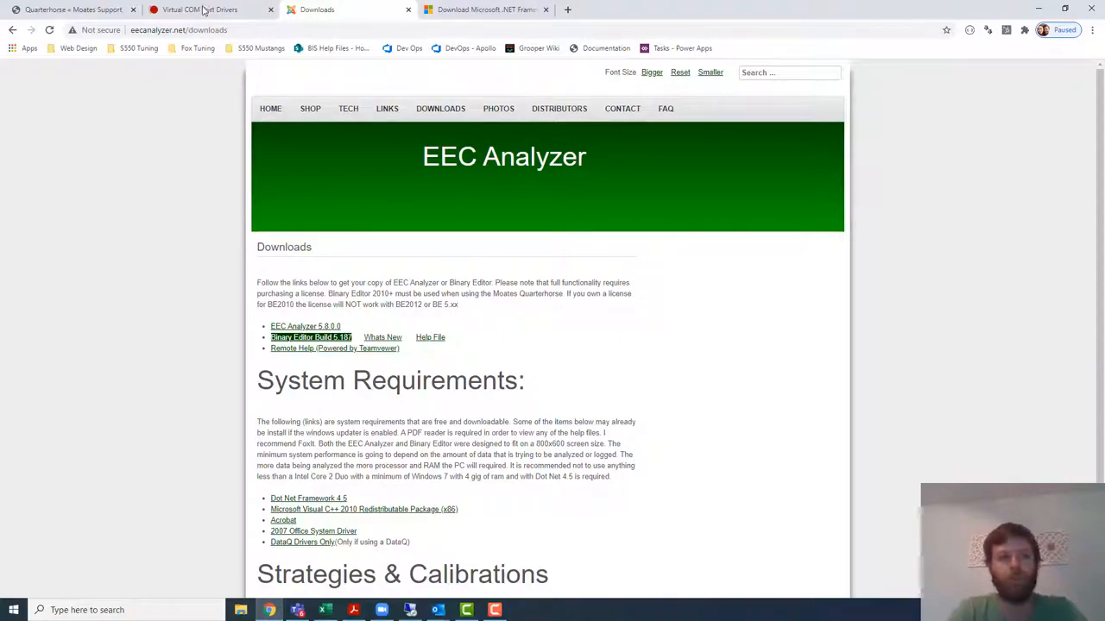
- Switch to the FTDI VCP drivers page listing the Windows 2.12.28 setup executables
left_click(210, 11)
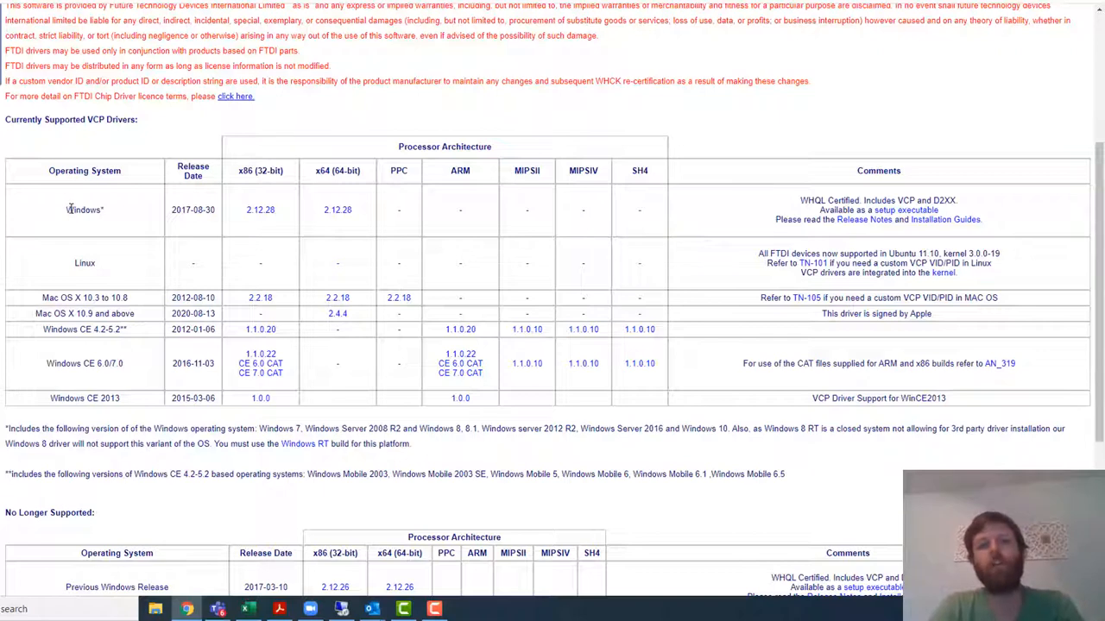
mouse_move(124, 266)
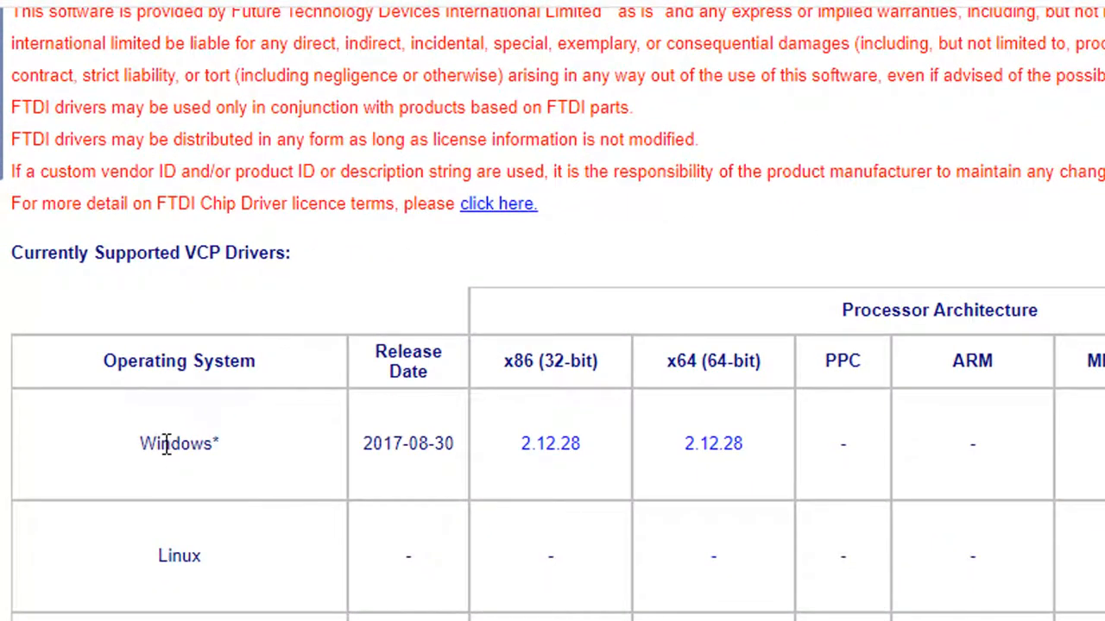
mouse_move(673, 445)
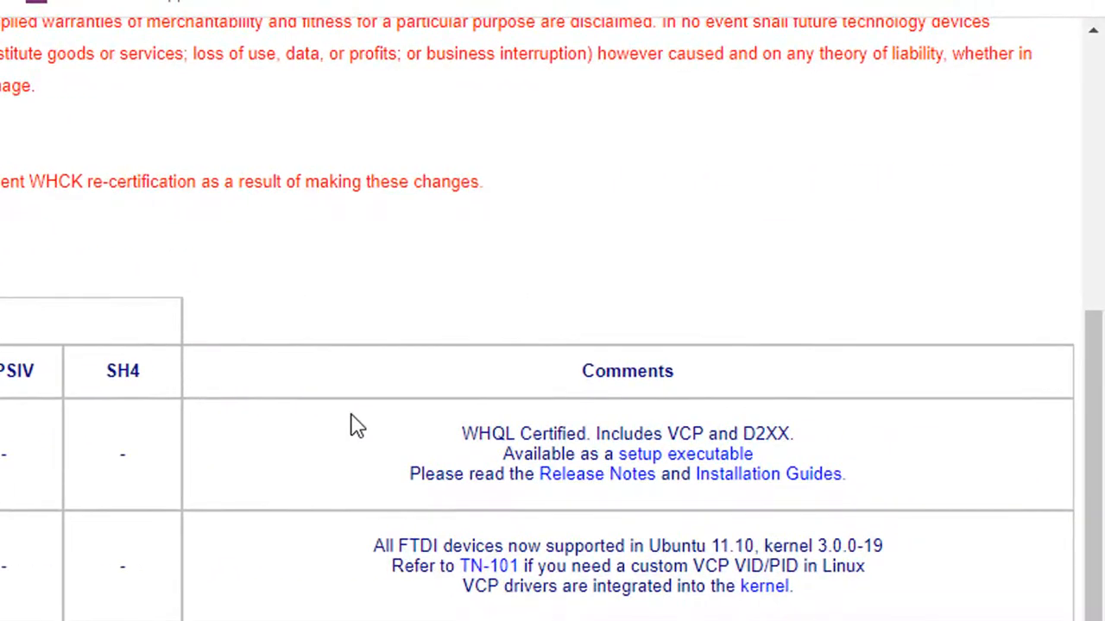
mouse_move(612, 449)
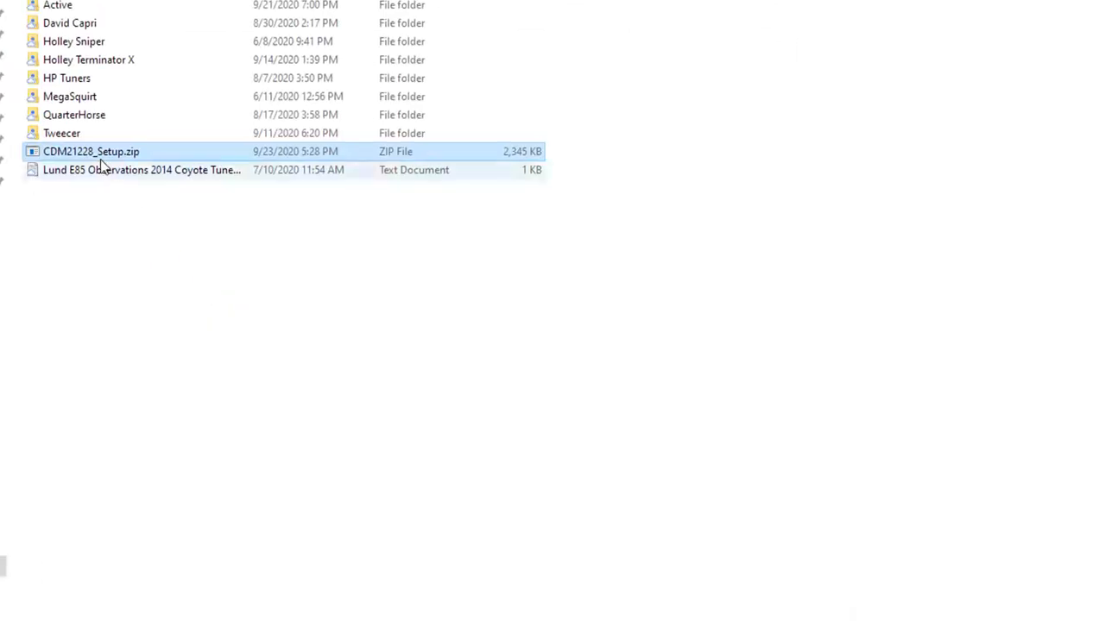
right_click(91, 152)
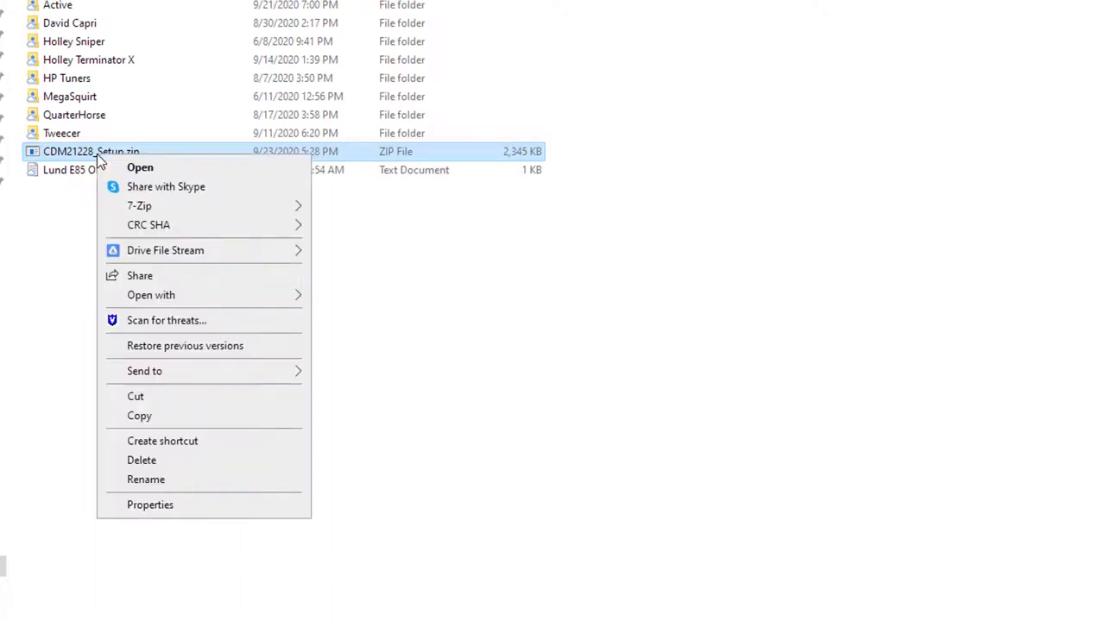
mouse_move(193, 290)
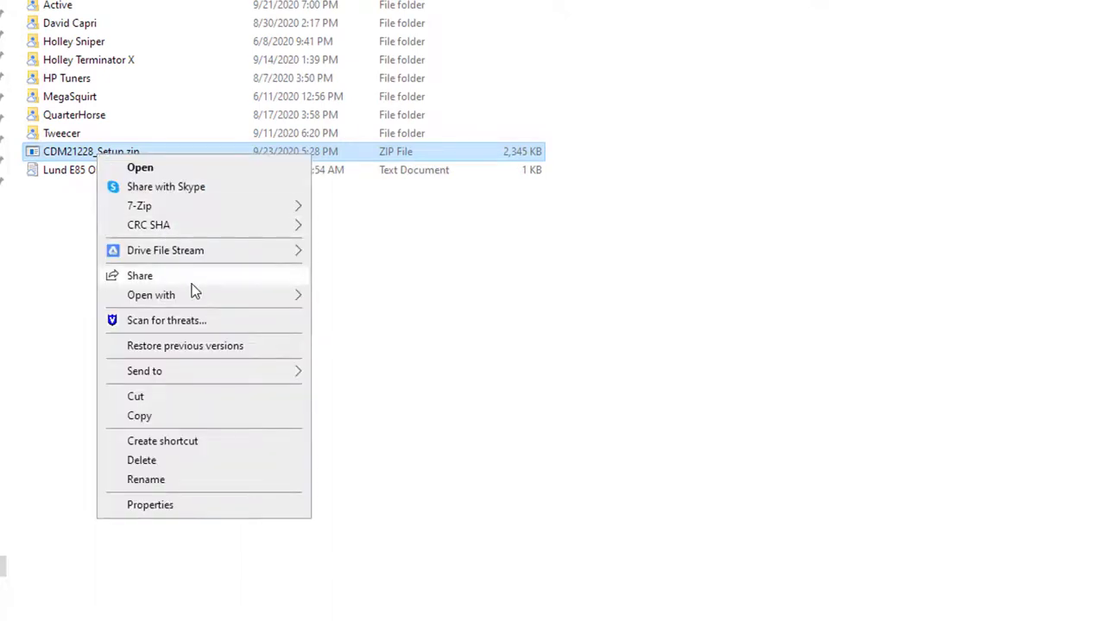
mouse_move(176, 172)
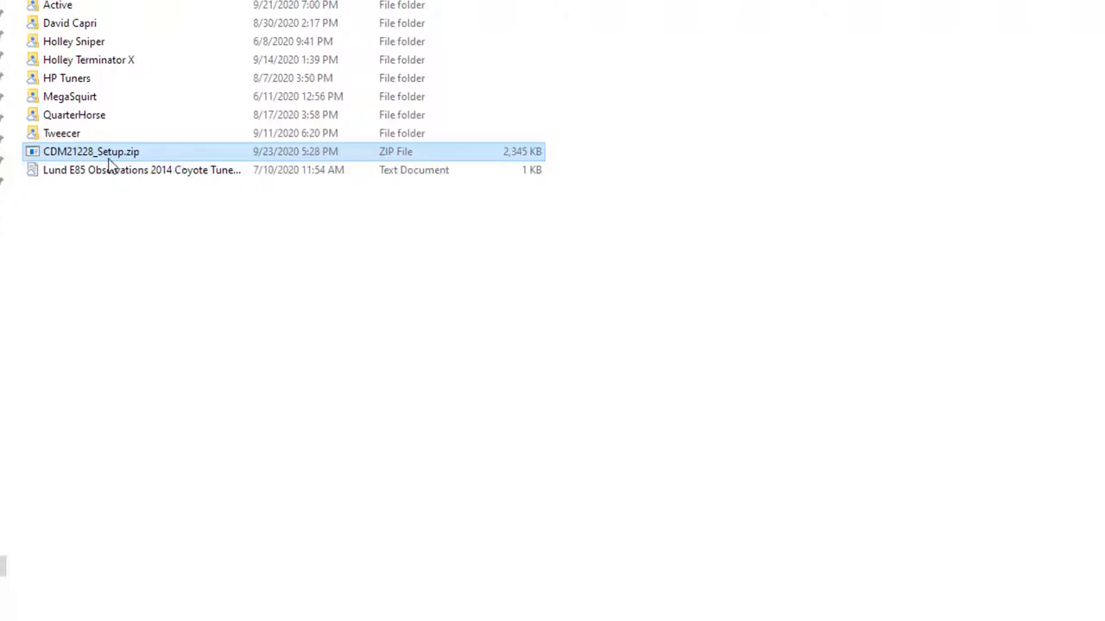
right_click(90, 152)
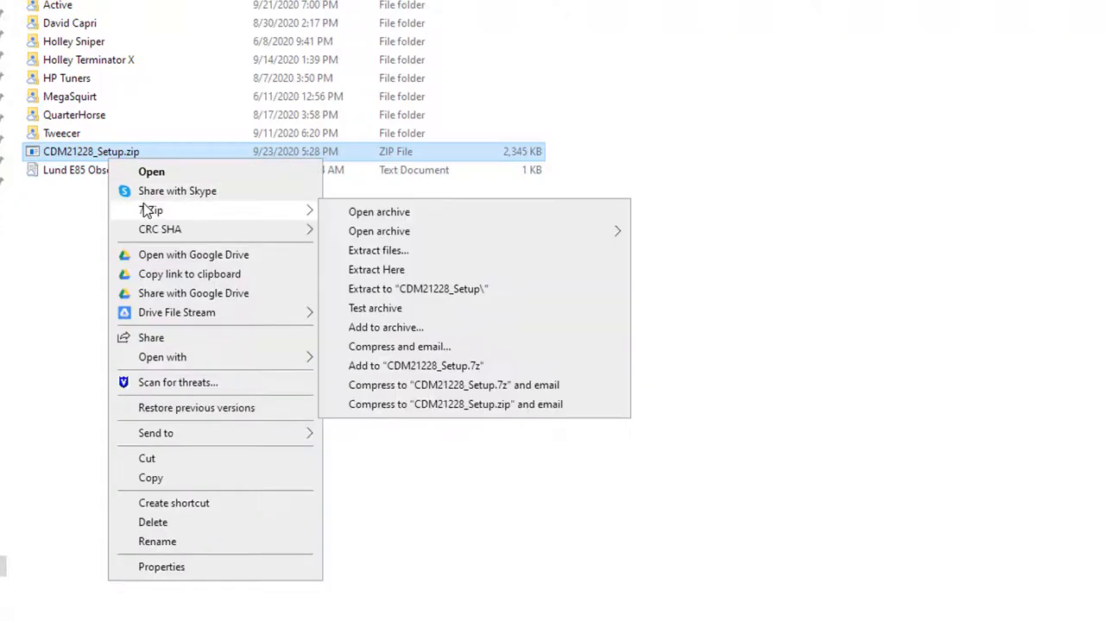
mouse_move(376, 269)
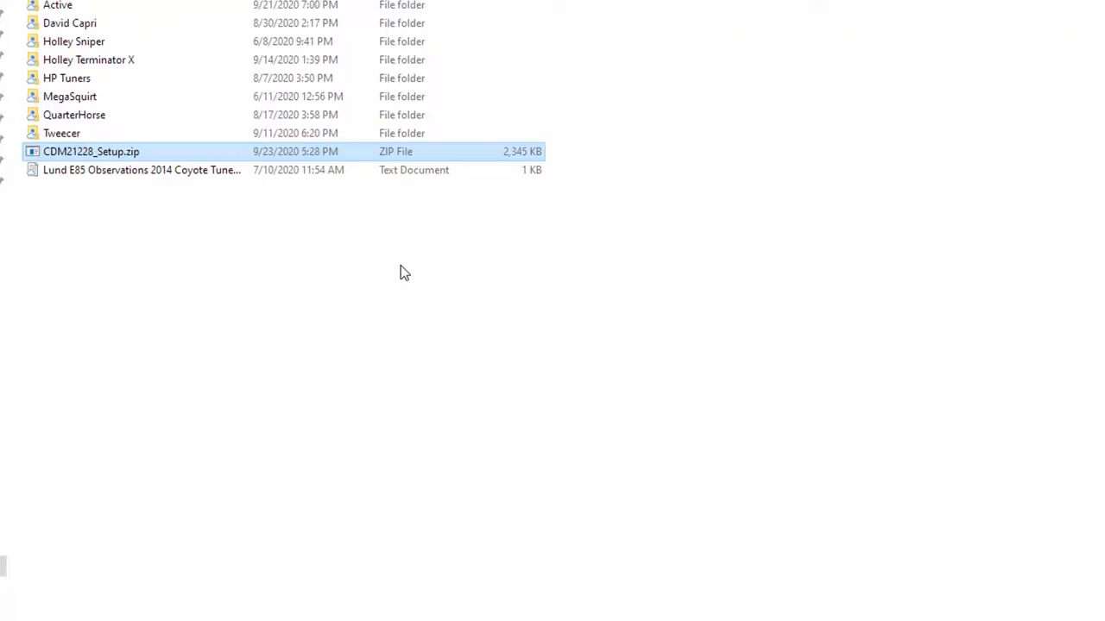
mouse_move(273, 223)
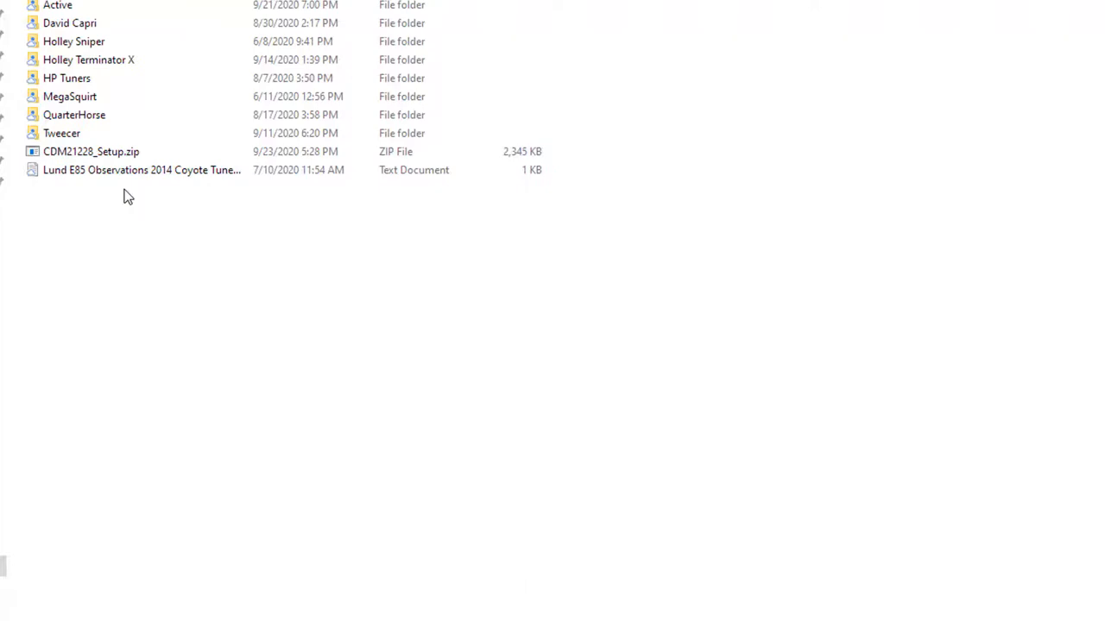
mouse_move(160, 218)
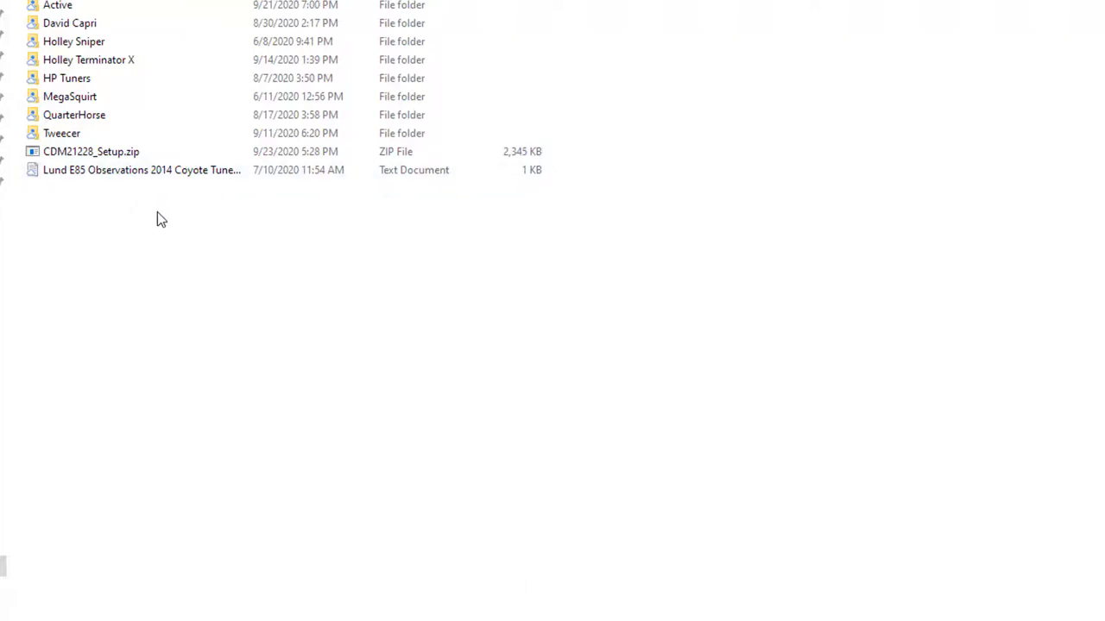
left_click(91, 152)
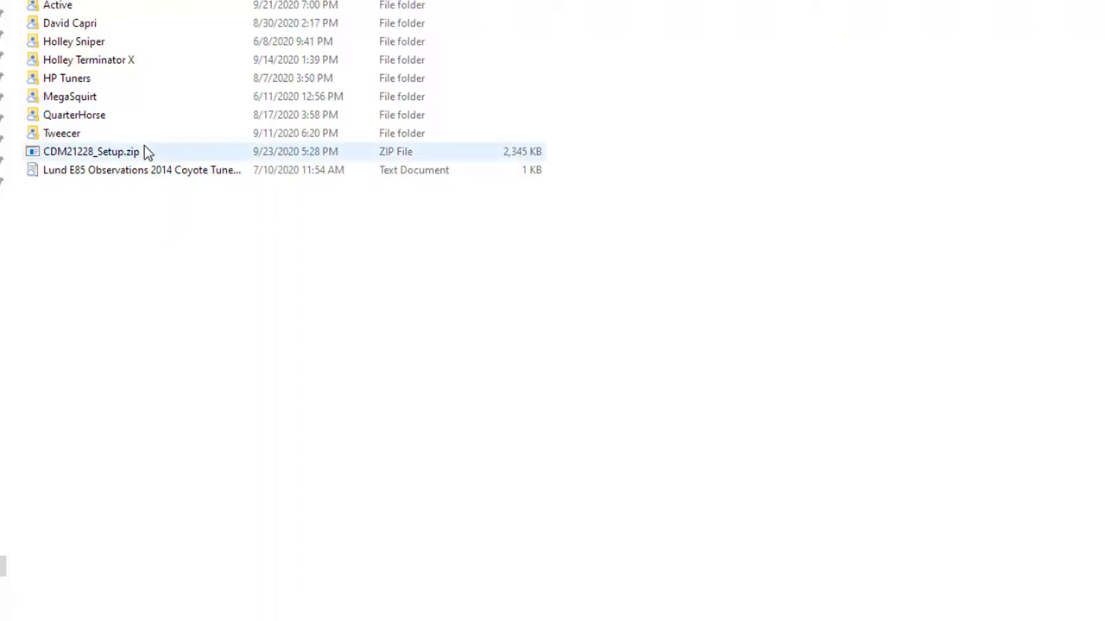
mouse_move(145, 173)
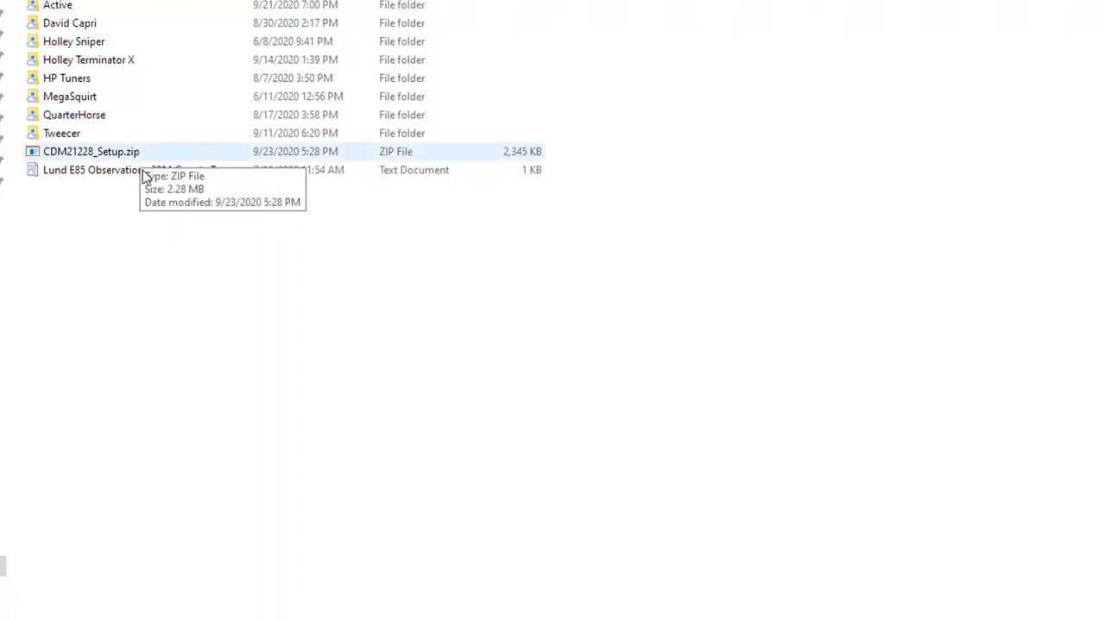
mouse_move(121, 164)
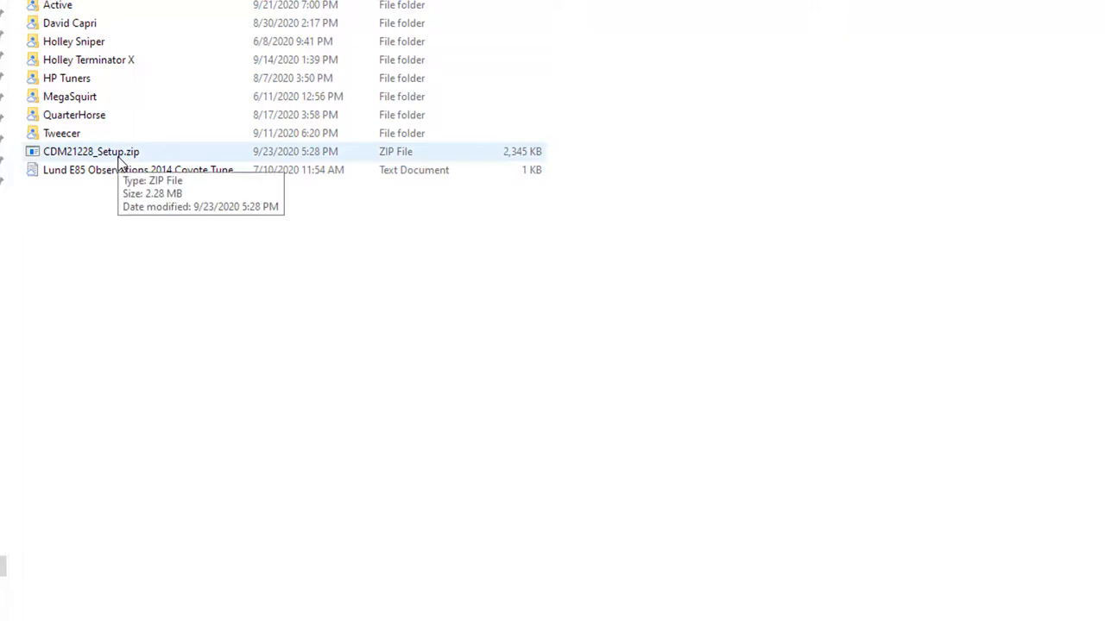